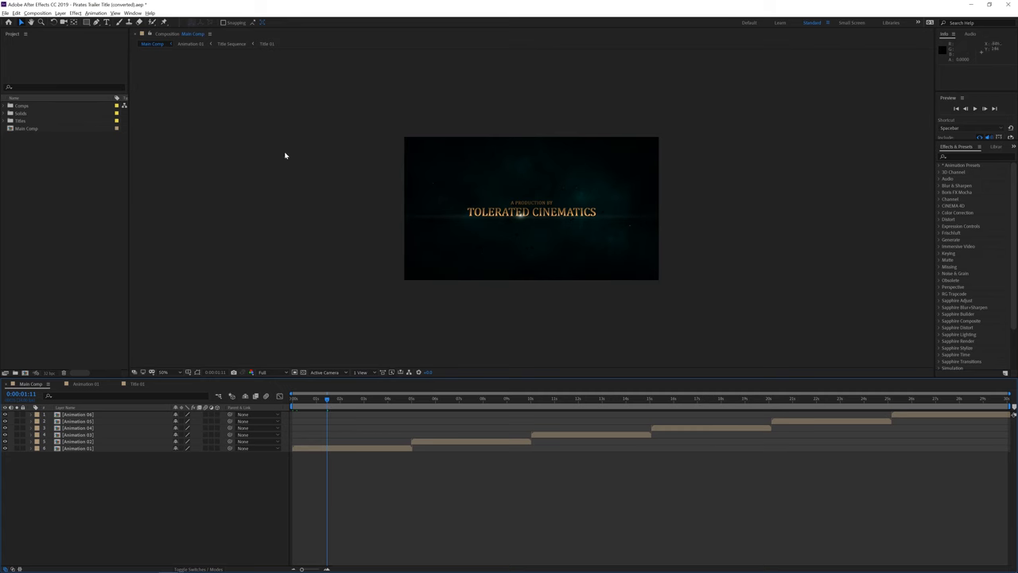
pyautogui.moveTo(387, 232)
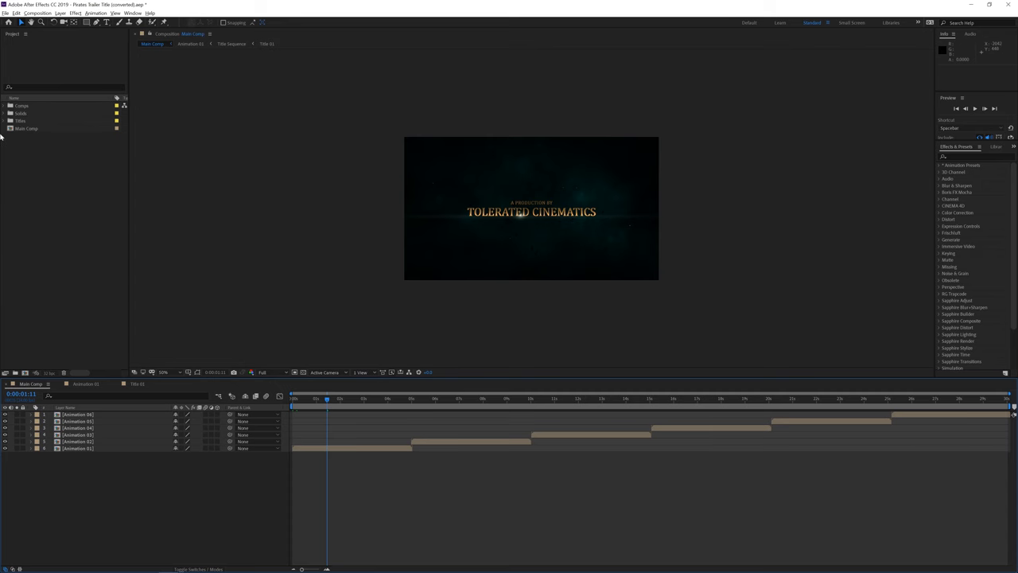
pyautogui.moveTo(9, 144)
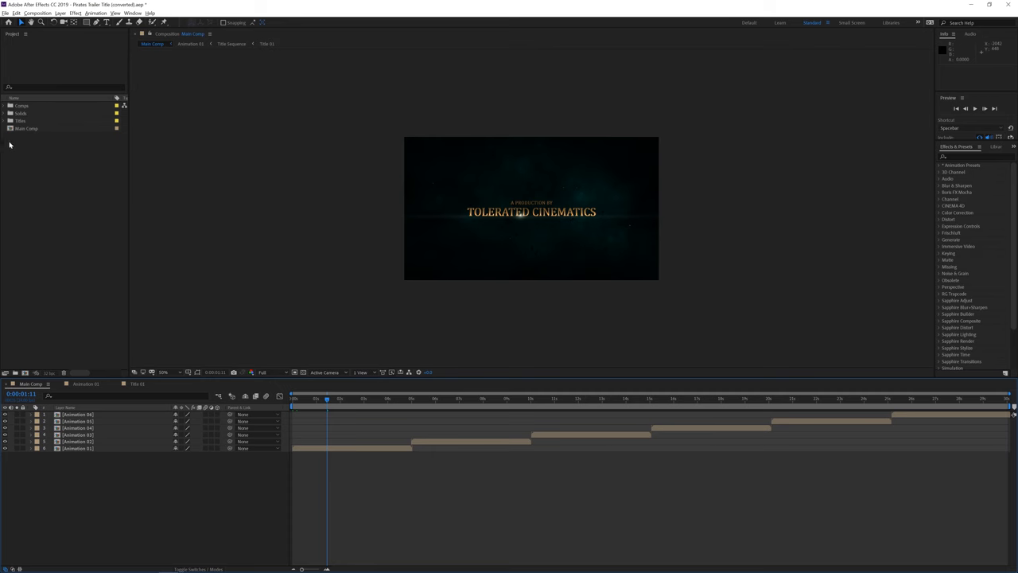
pyautogui.moveTo(343, 423)
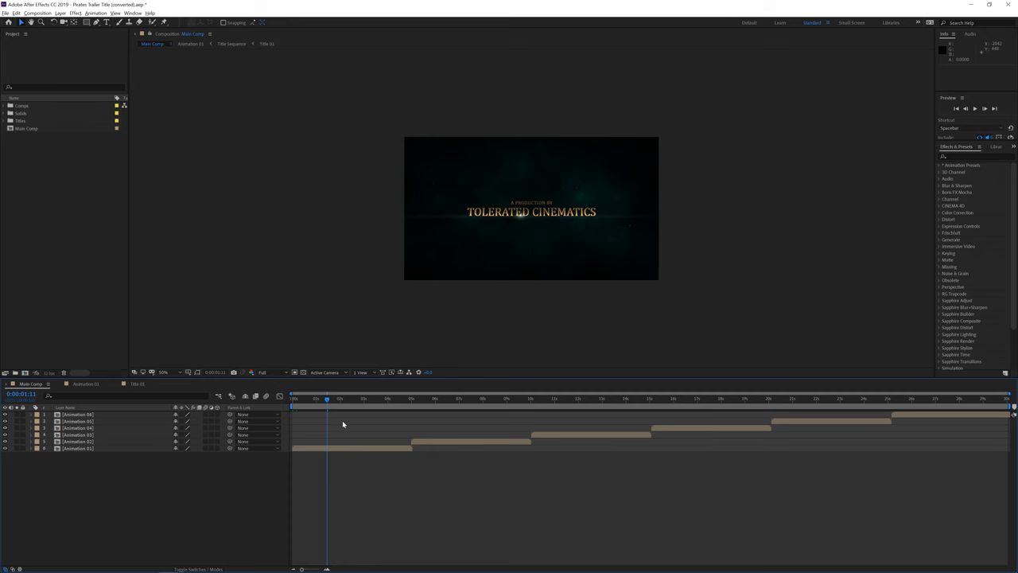
pyautogui.moveTo(321, 442)
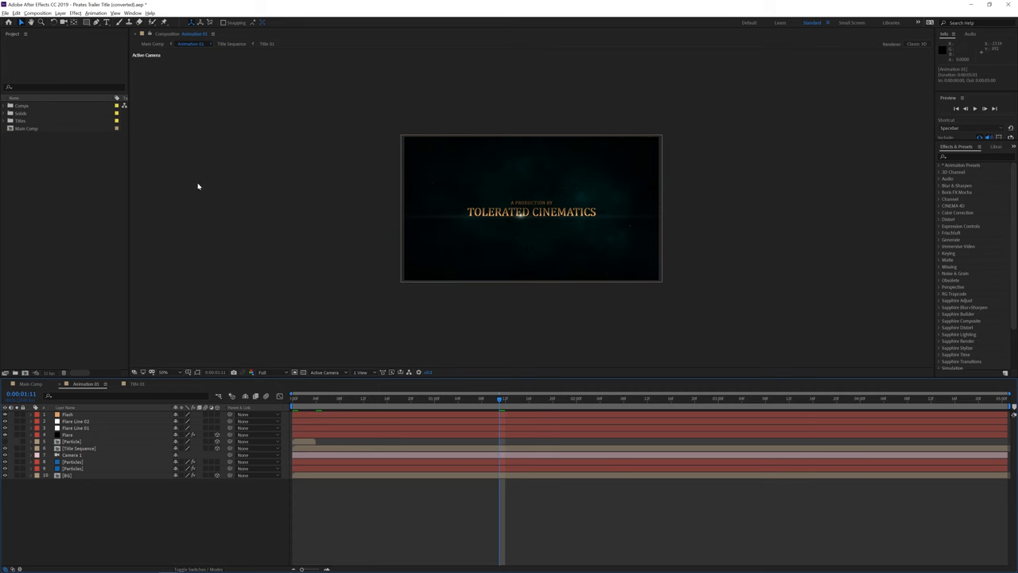
pyautogui.moveTo(29, 97)
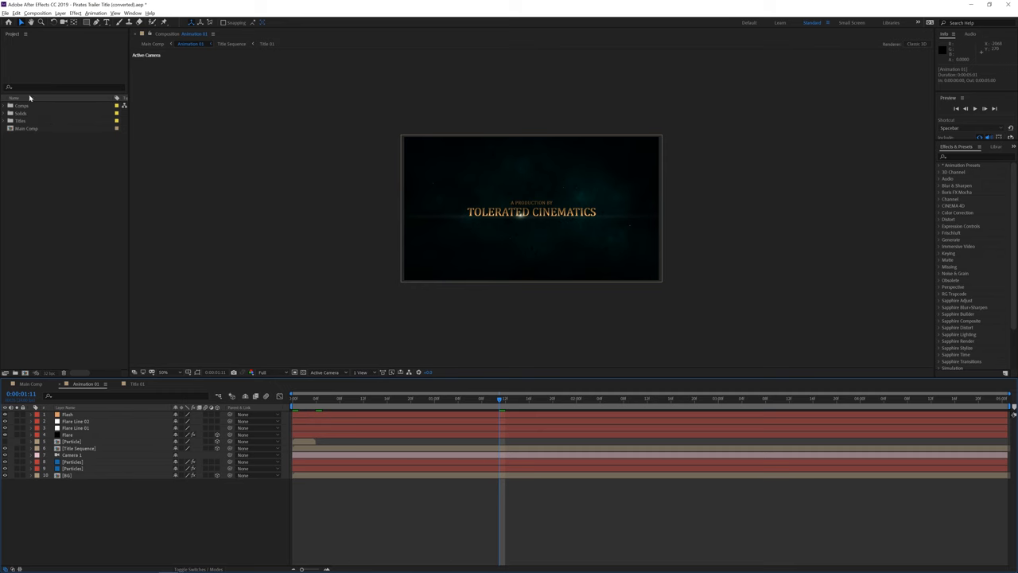
pyautogui.moveTo(16, 121)
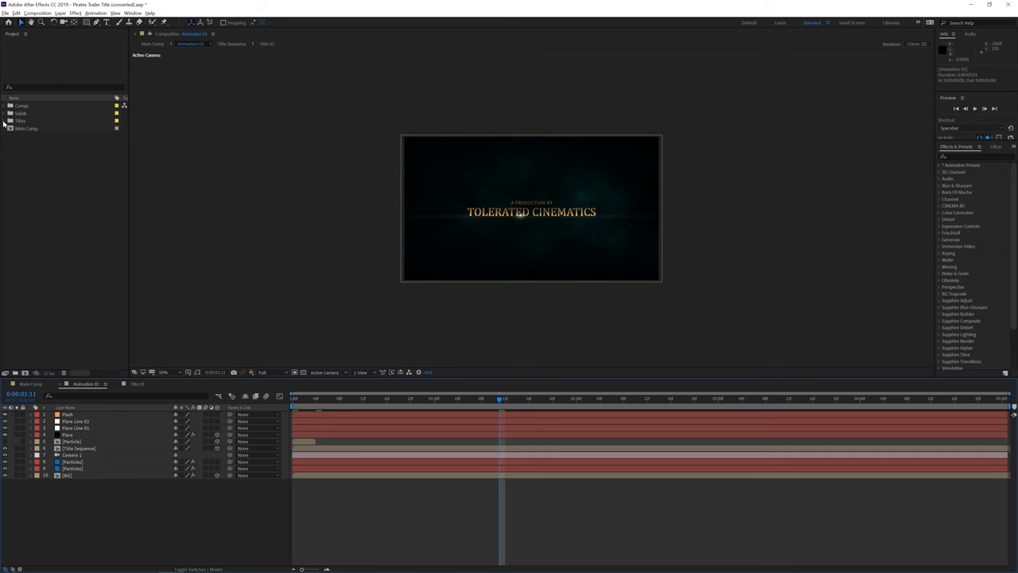
# Step: Reveal the six title compositions in the Titles folder and return to Main Comp
pyautogui.click(6, 120)
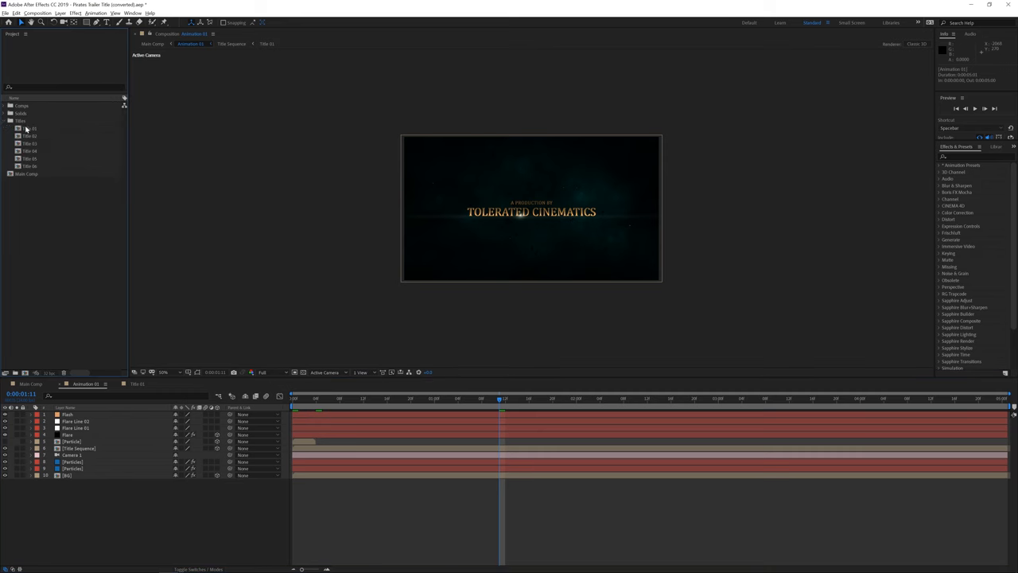
pyautogui.click(30, 383)
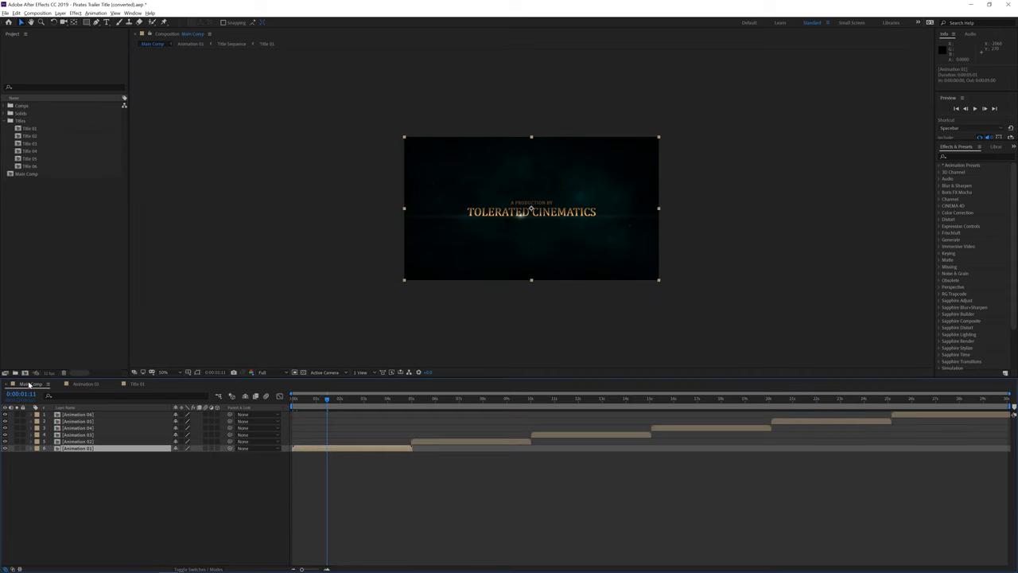
pyautogui.doubleClick(77, 448)
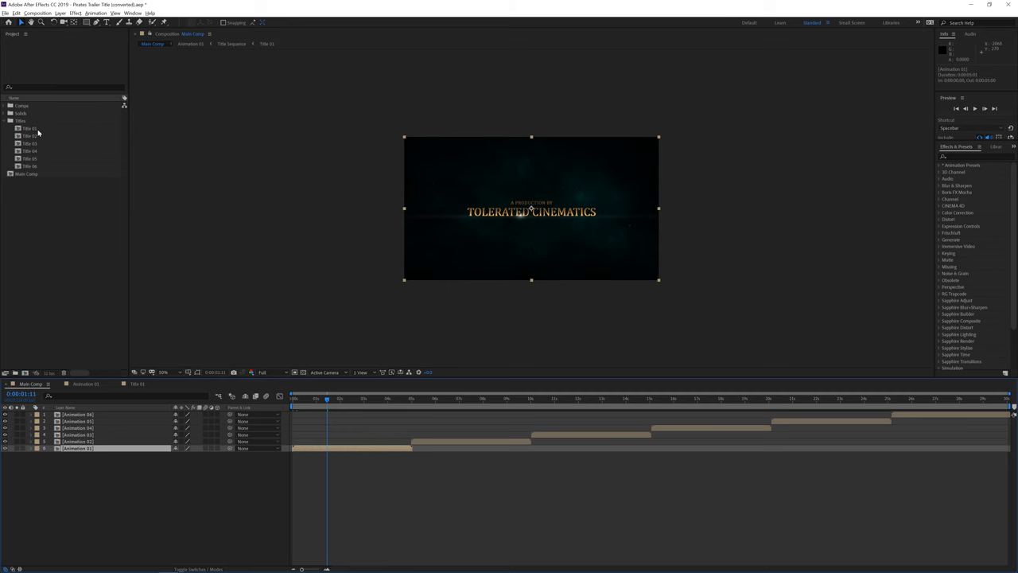
pyautogui.moveTo(80, 226)
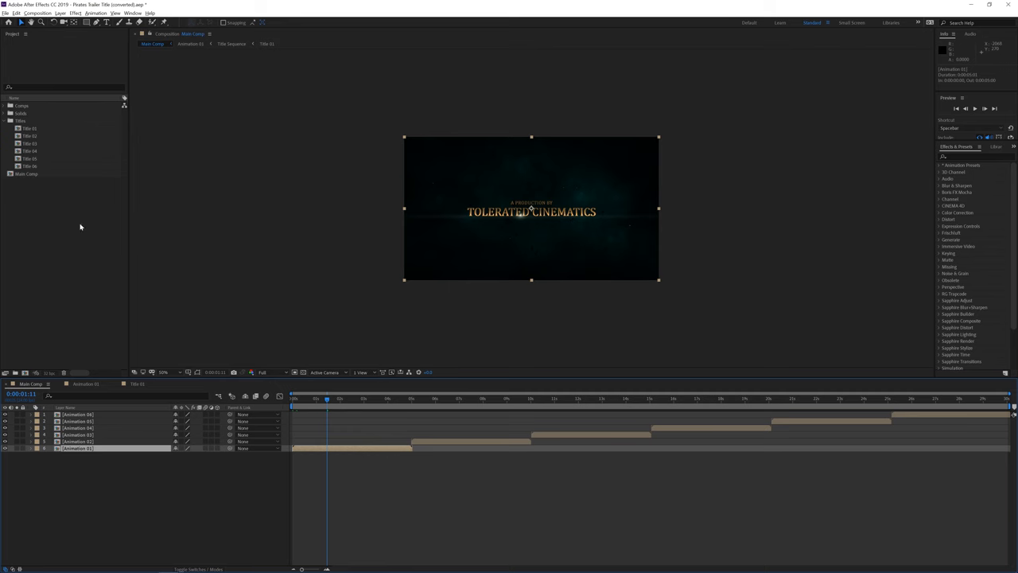
pyautogui.moveTo(77, 350)
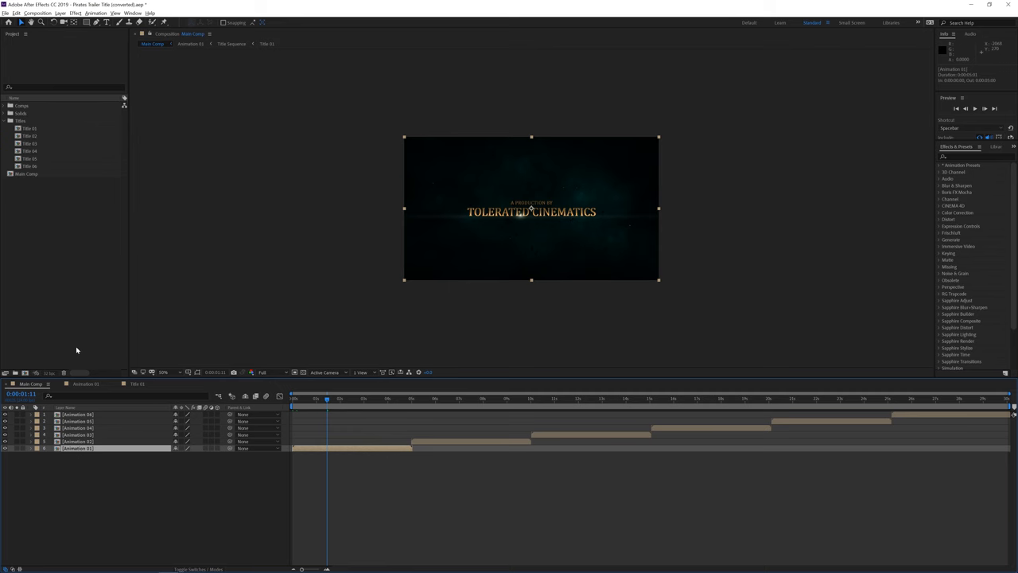
# Step: Open Title 01 and change its credit text to 'A PRODUCTION BY CHANGE'
pyautogui.doubleClick(30, 128)
pyautogui.write('C')
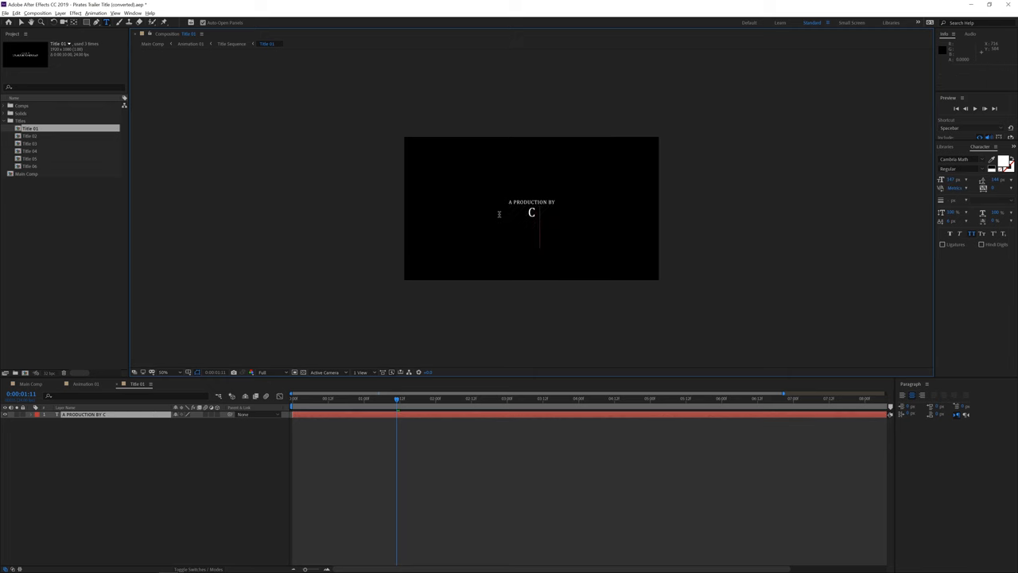
pyautogui.write('HANGE')
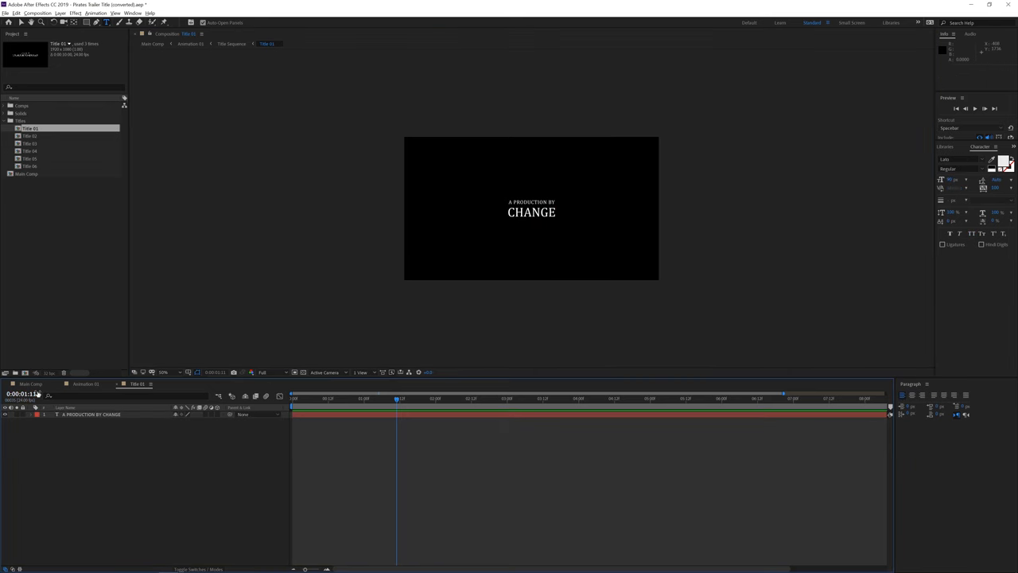
# Step: Switch to Main Comp to check the updated CHANGE production credit
pyautogui.click(30, 384)
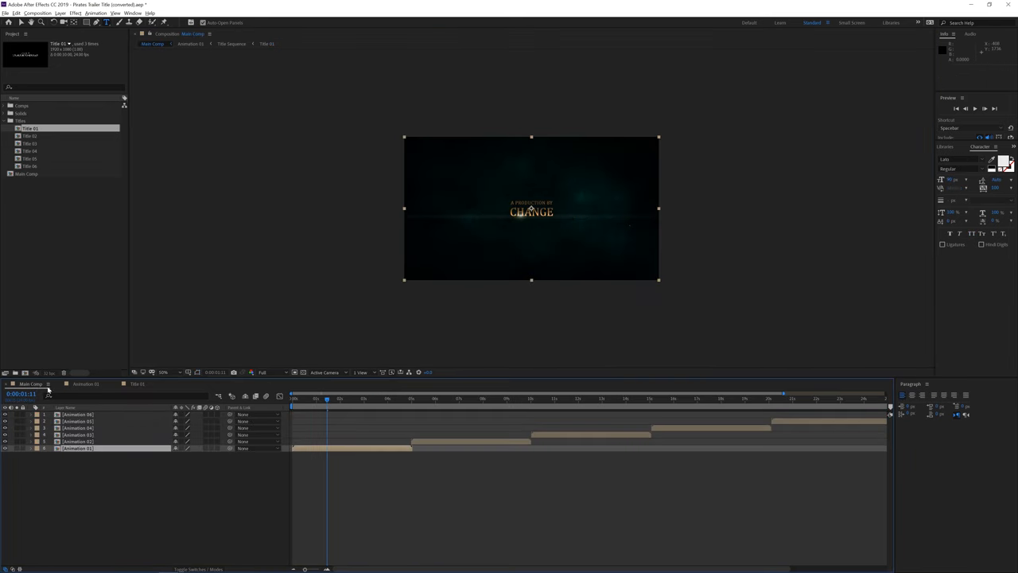
pyautogui.moveTo(150, 409)
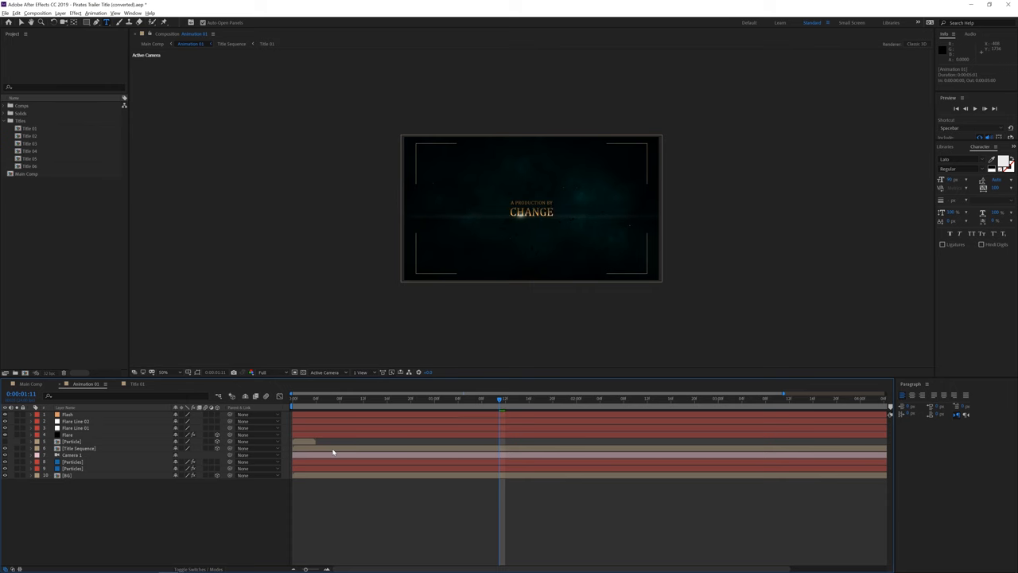
pyautogui.rightClick(80, 448)
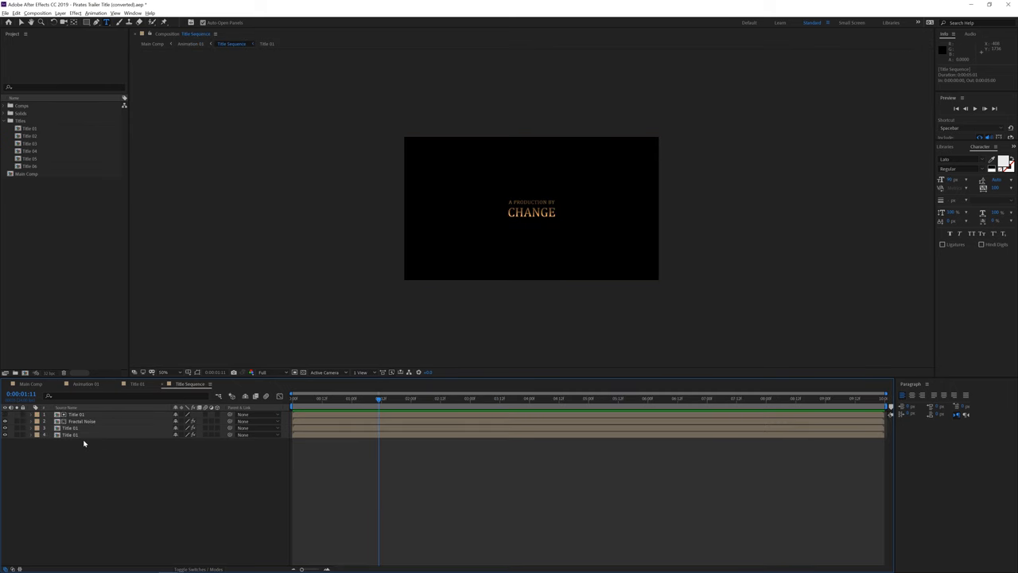
pyautogui.click(76, 414)
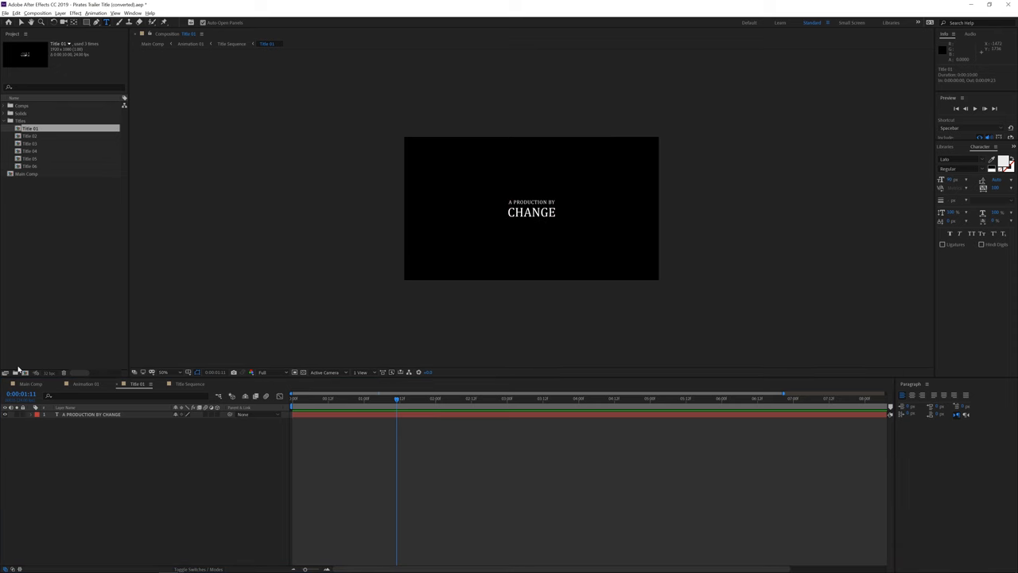
pyautogui.click(85, 383)
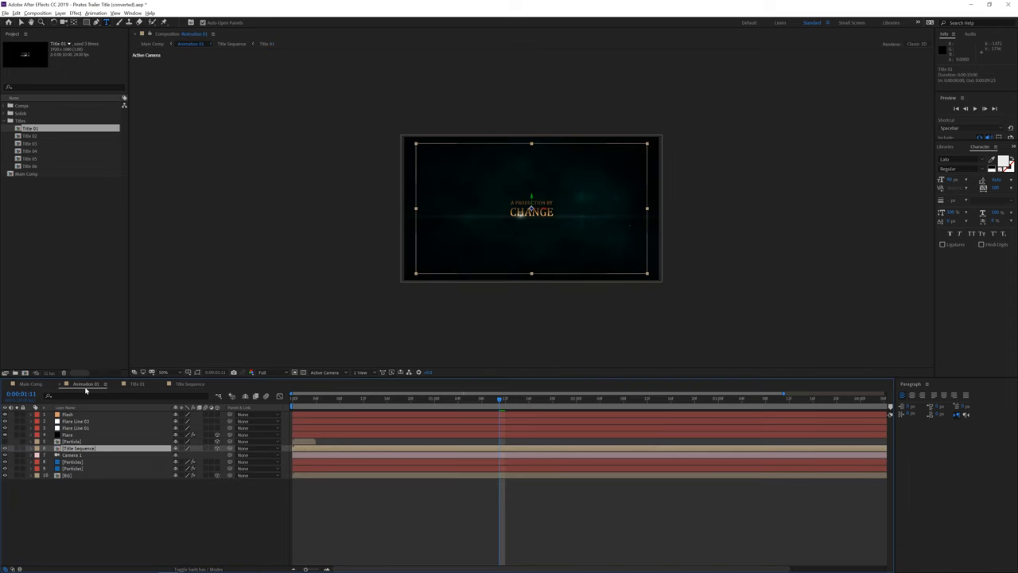